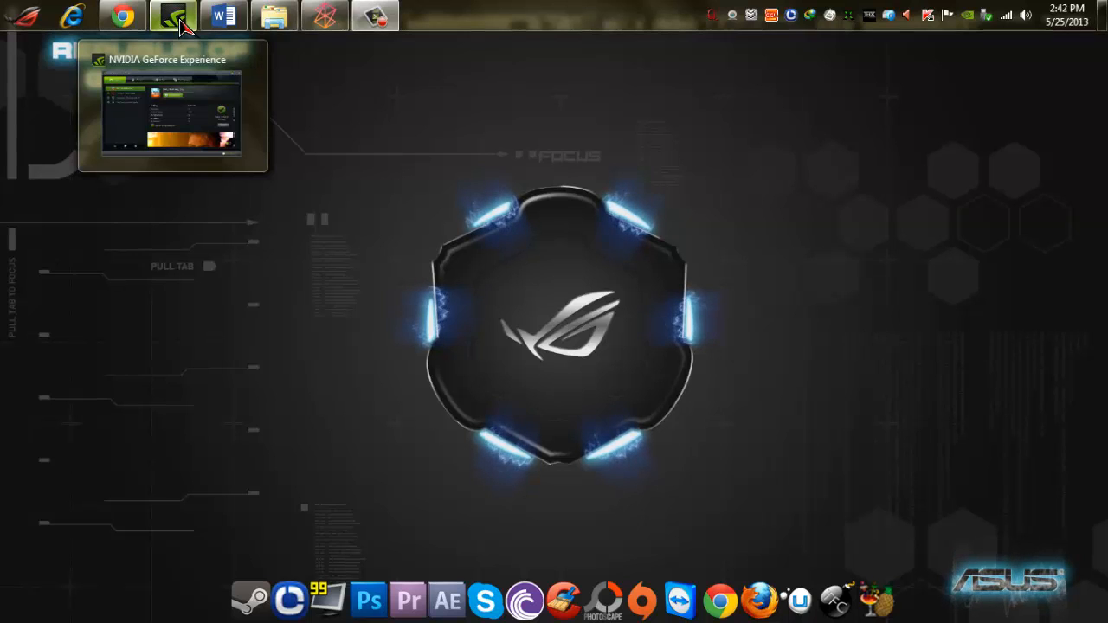
Bring GeForce Experience in front of Word, showing DmC: Devil May Cry optimized at Ultra
{"action": "left_click", "coordinate": [171, 15]}
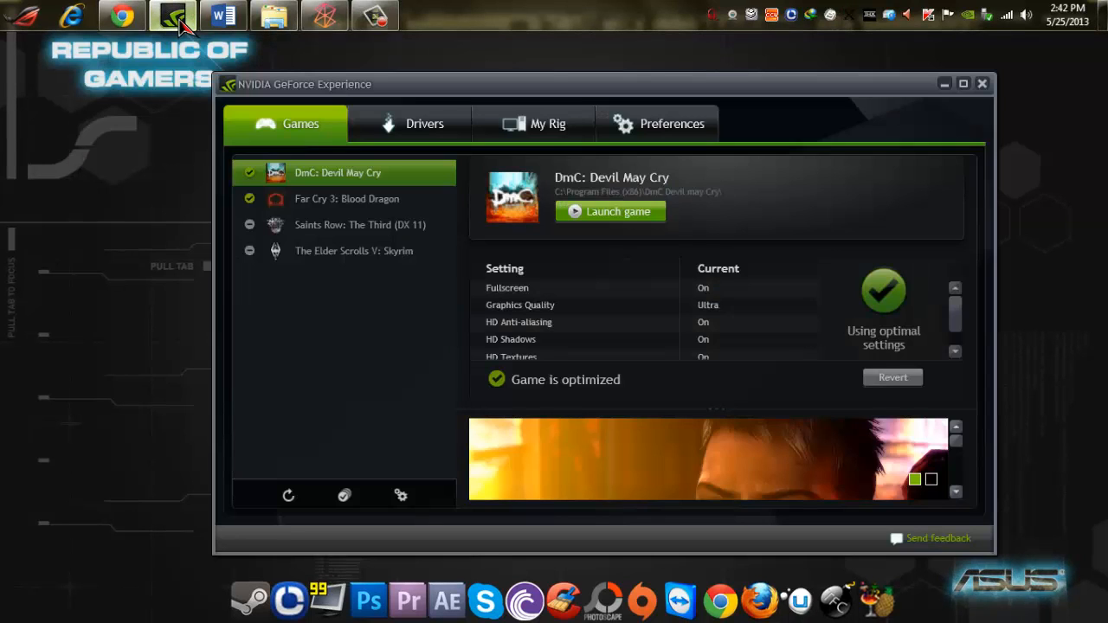
{"action": "mouse_move", "coordinate": [227, 22]}
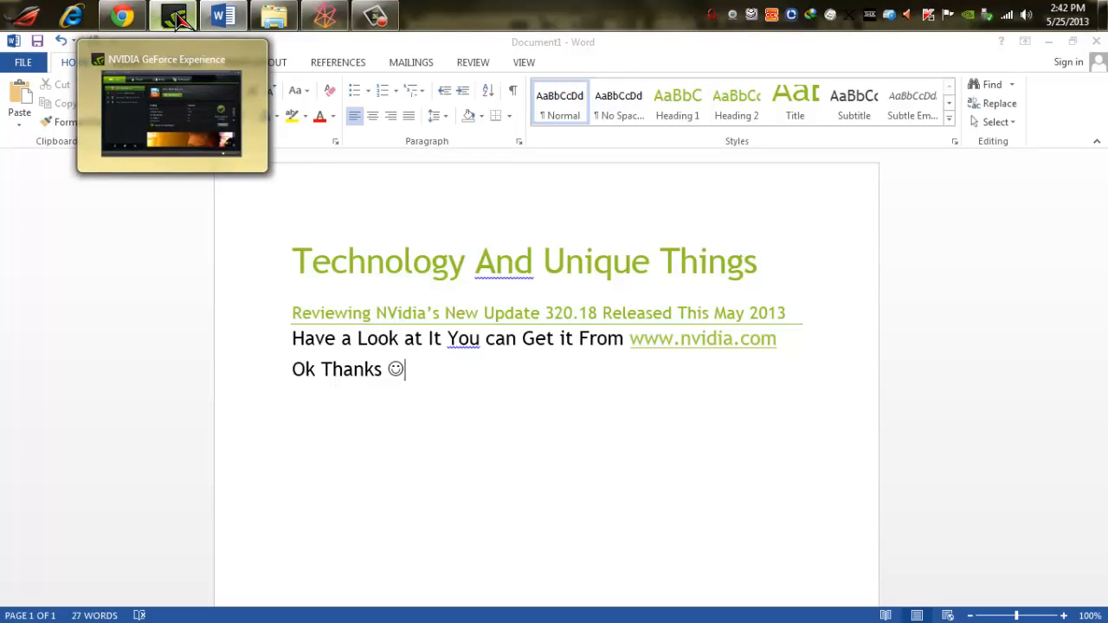
{"action": "left_click", "coordinate": [172, 16]}
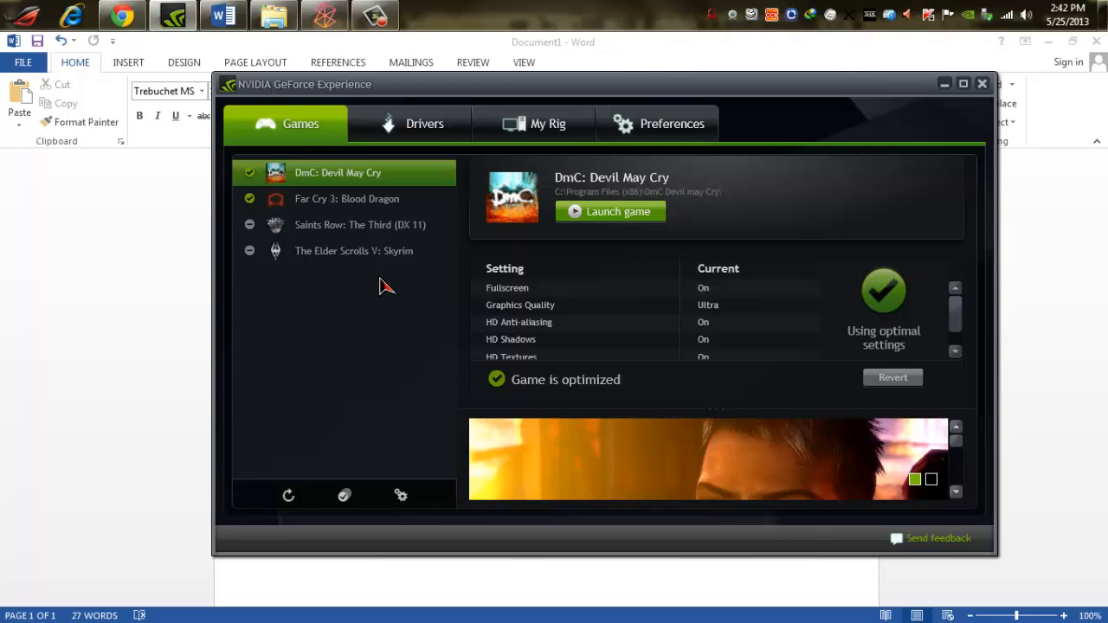
{"action": "mouse_move", "coordinate": [294, 139]}
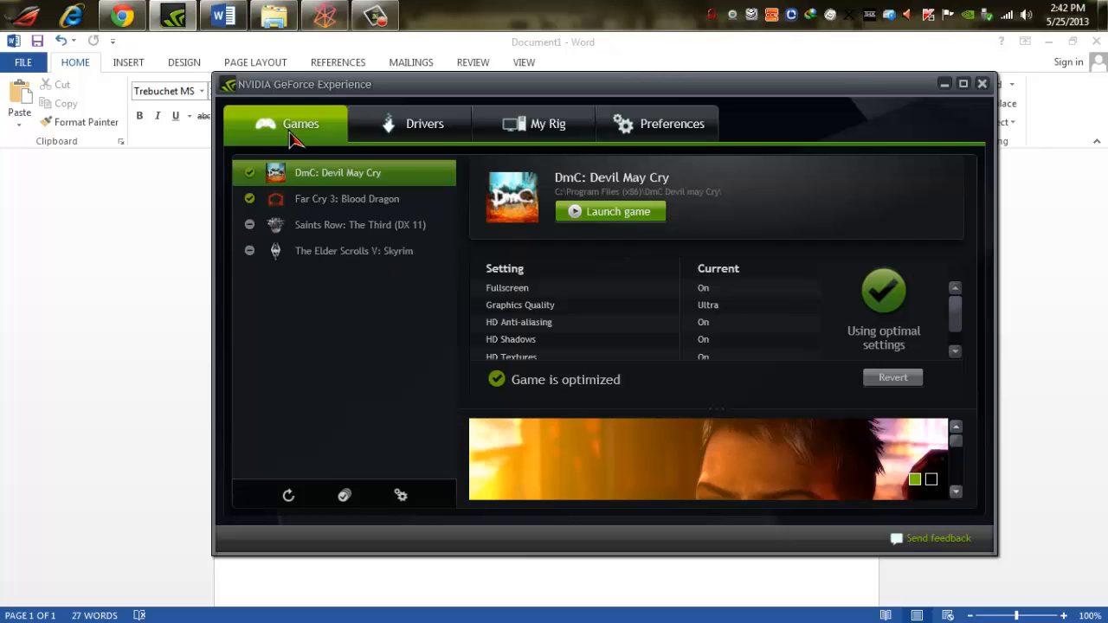
{"action": "mouse_move", "coordinate": [474, 154]}
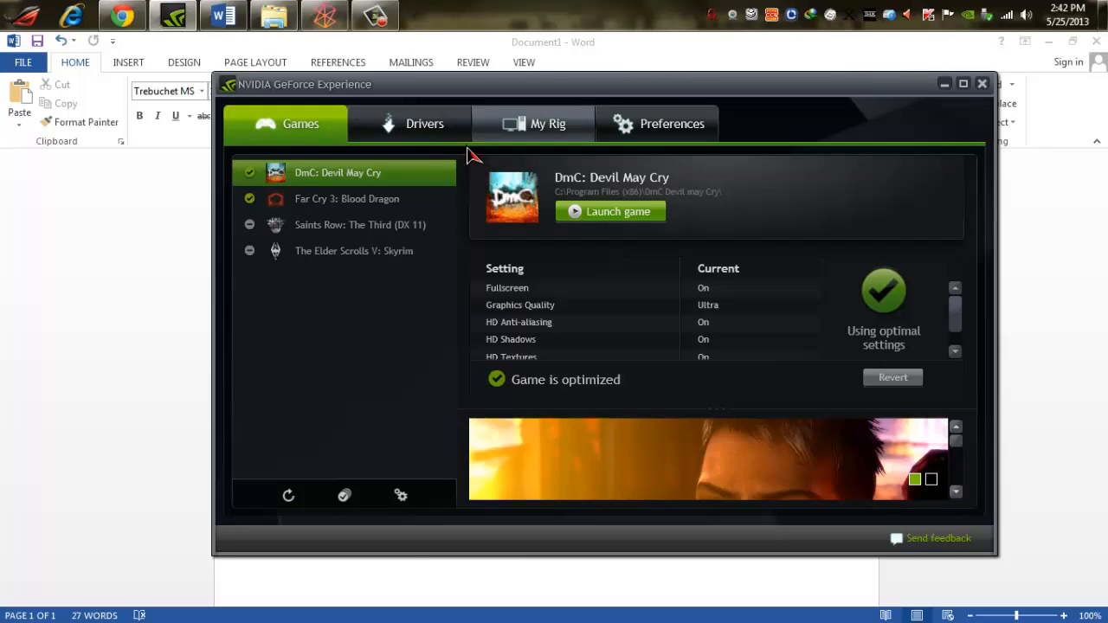
Check that driver 320.18 is up to date, then view the My Rig hardware summary
{"action": "left_click", "coordinate": [425, 124]}
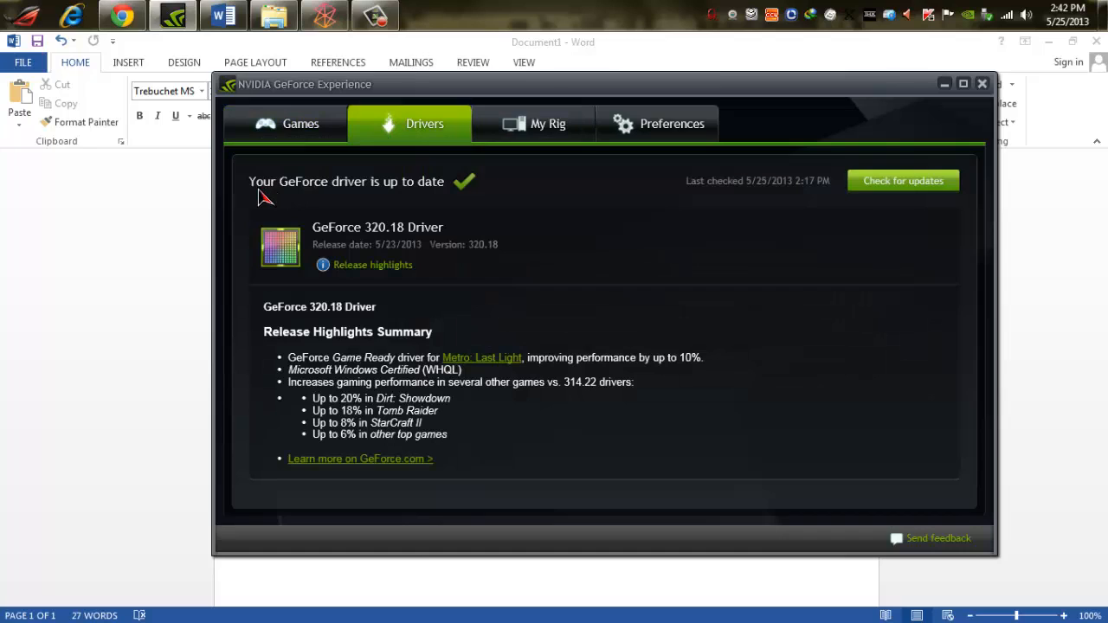
{"action": "mouse_move", "coordinate": [355, 273]}
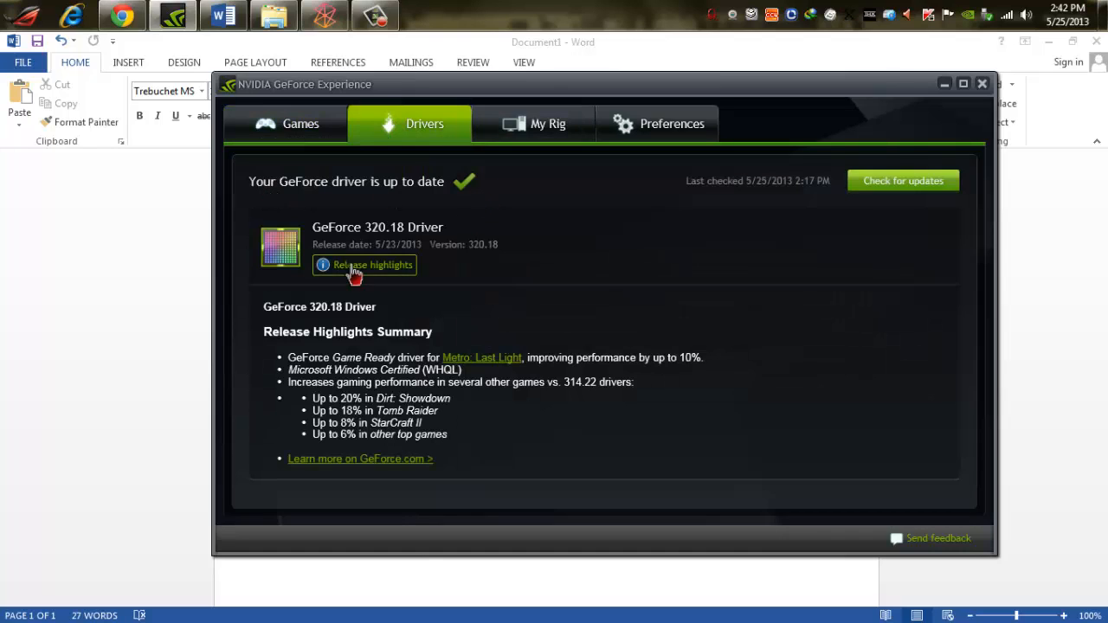
{"action": "mouse_move", "coordinate": [390, 261]}
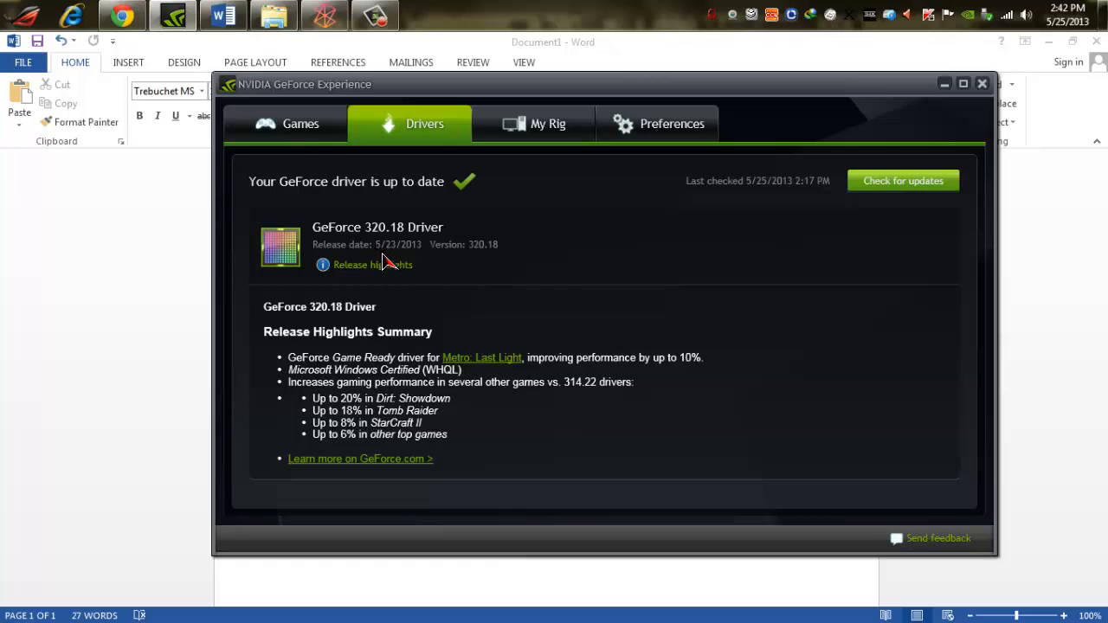
{"action": "mouse_move", "coordinate": [429, 252]}
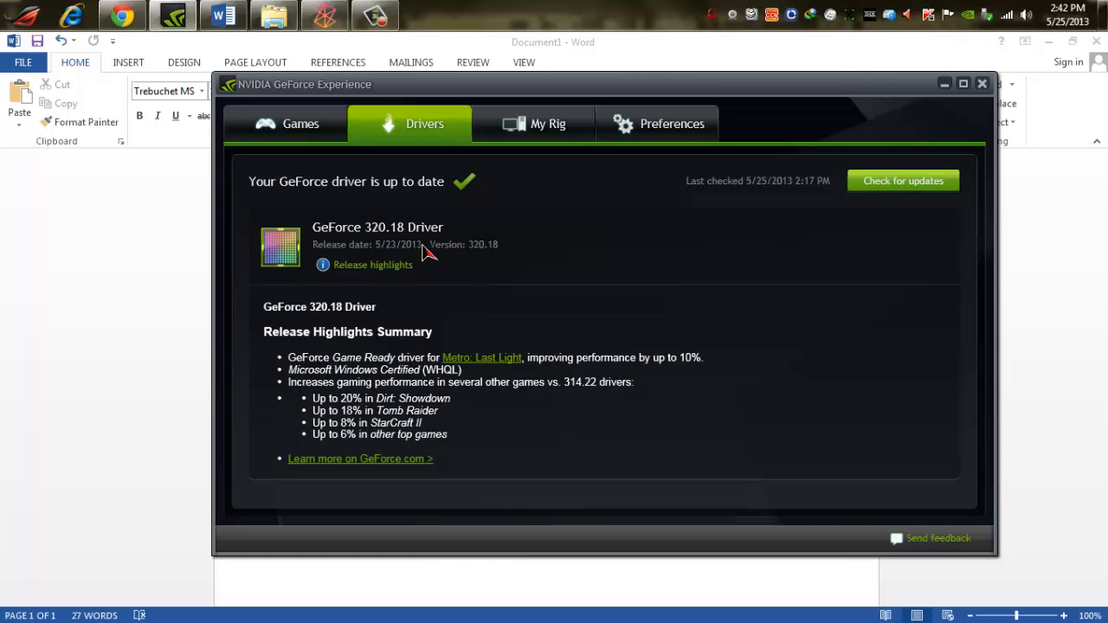
{"action": "left_click", "coordinate": [547, 124]}
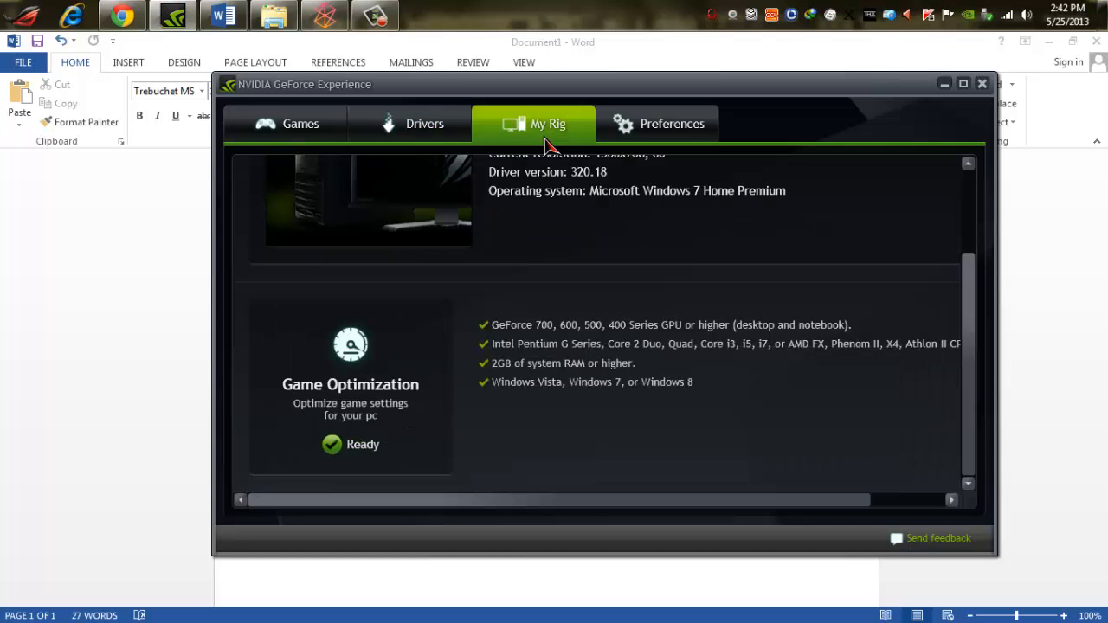
{"action": "scroll", "scroll_direction": "up", "scroll_amount": 3}
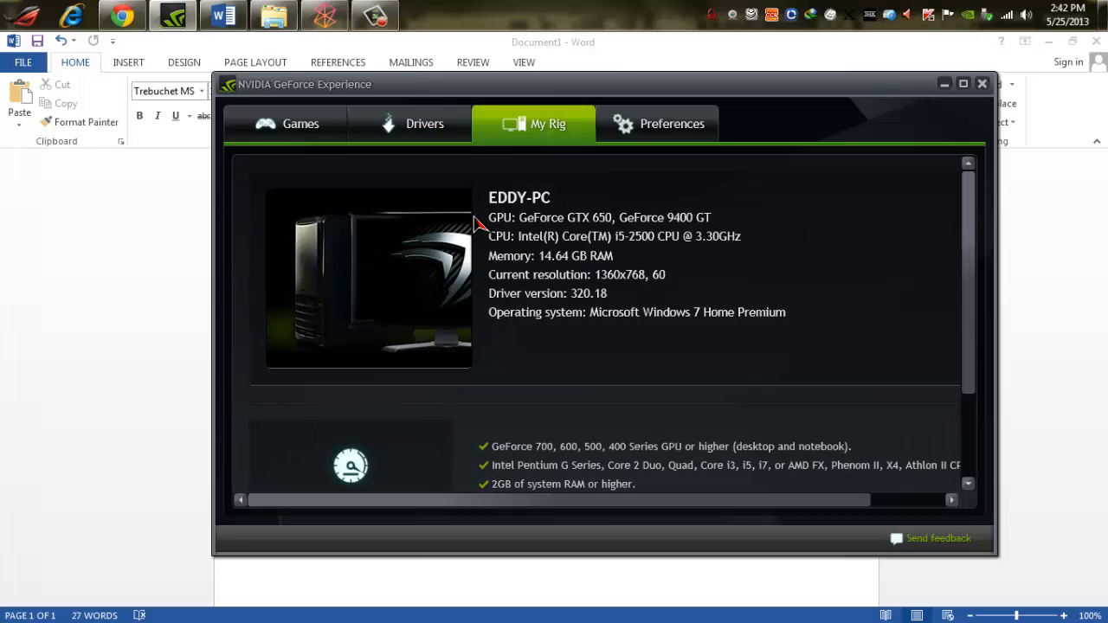
In Preferences, show the Games section listing four supported games and run Check now
{"action": "left_click", "coordinate": [671, 124]}
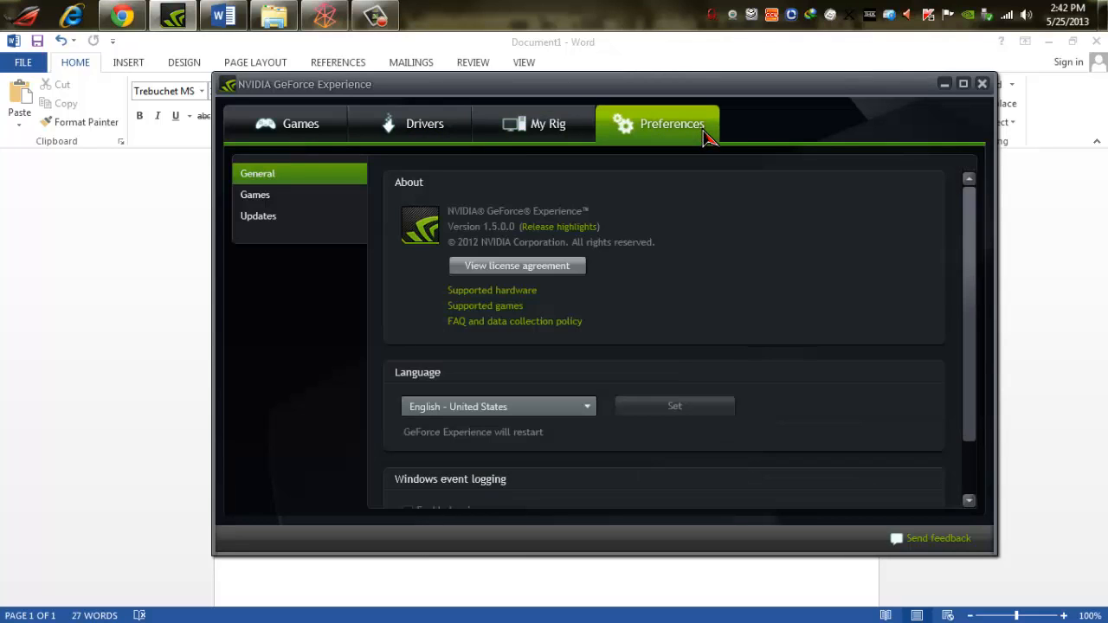
{"action": "mouse_move", "coordinate": [390, 200]}
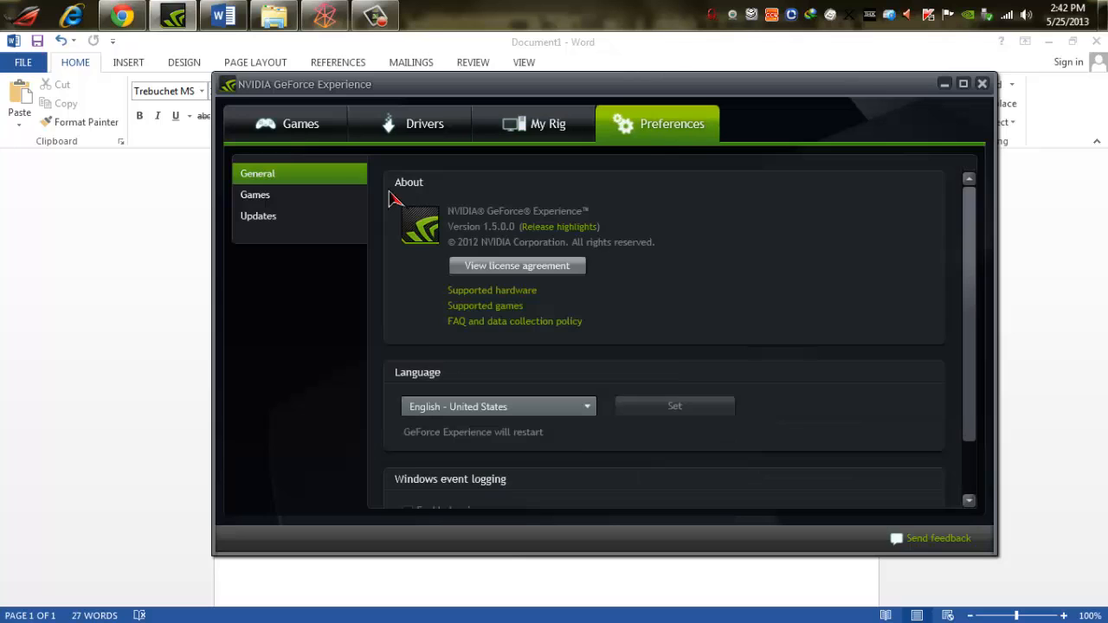
{"action": "left_click", "coordinate": [255, 194]}
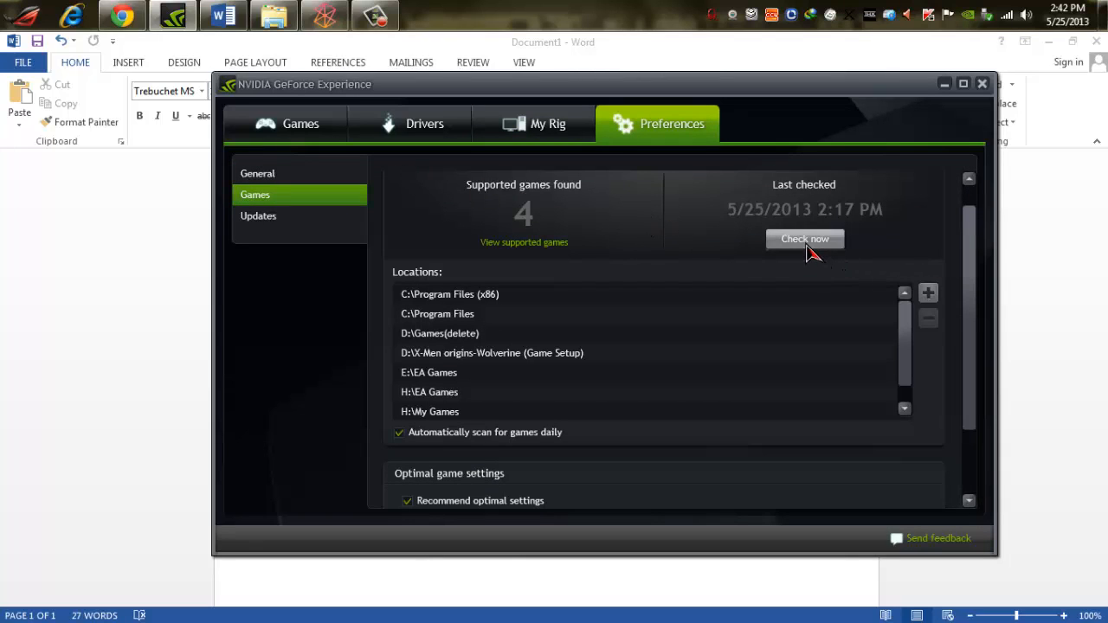
{"action": "left_click", "coordinate": [804, 238]}
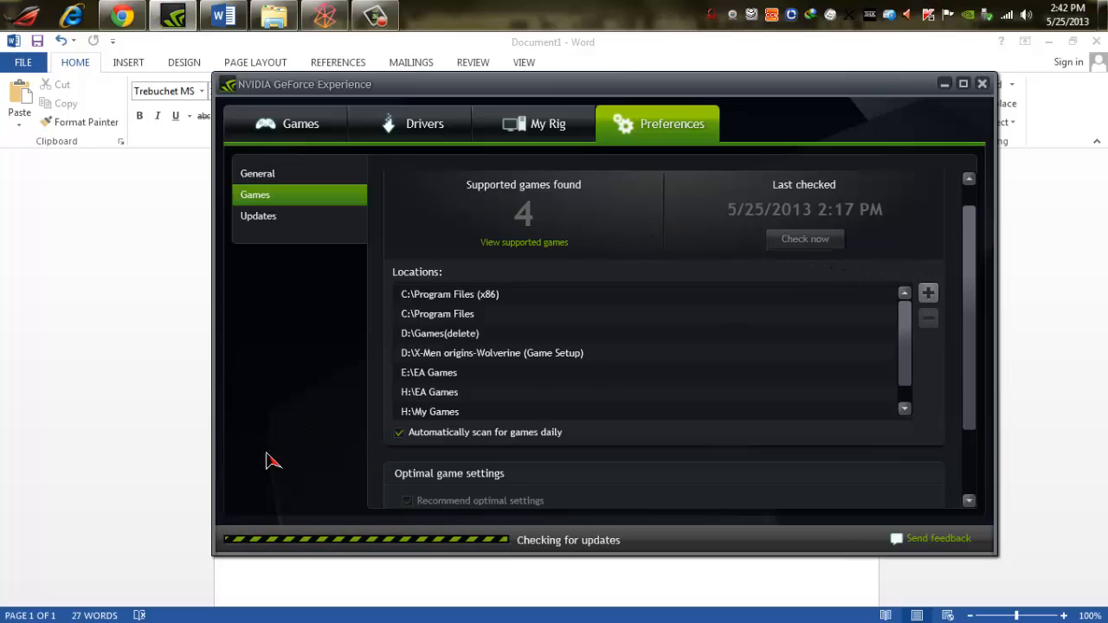
{"action": "left_click", "coordinate": [400, 500]}
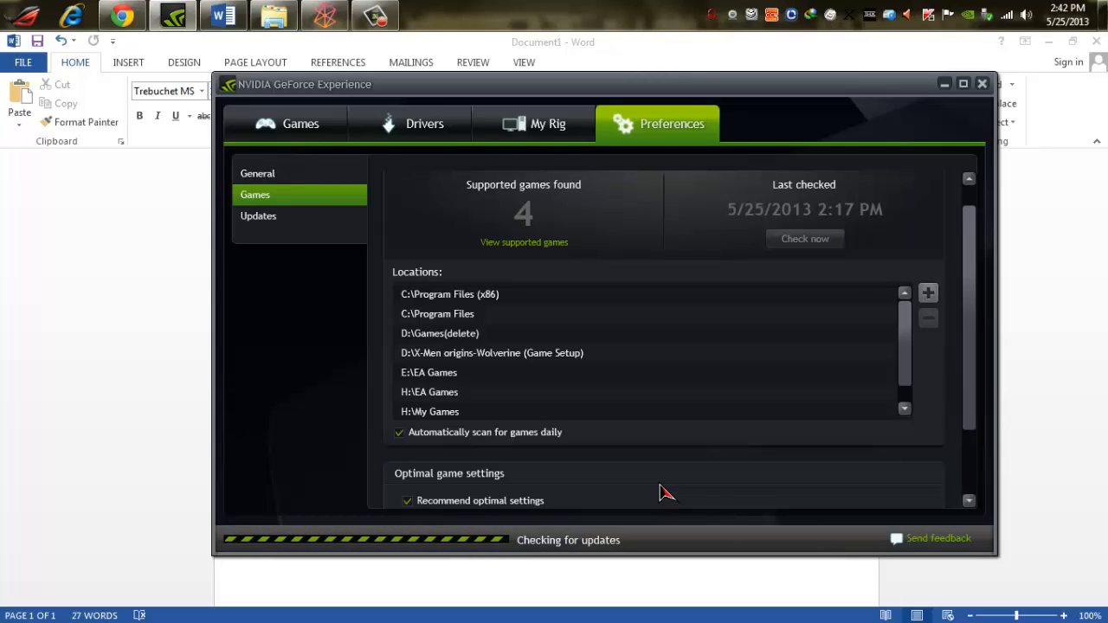
{"action": "mouse_move", "coordinate": [303, 331]}
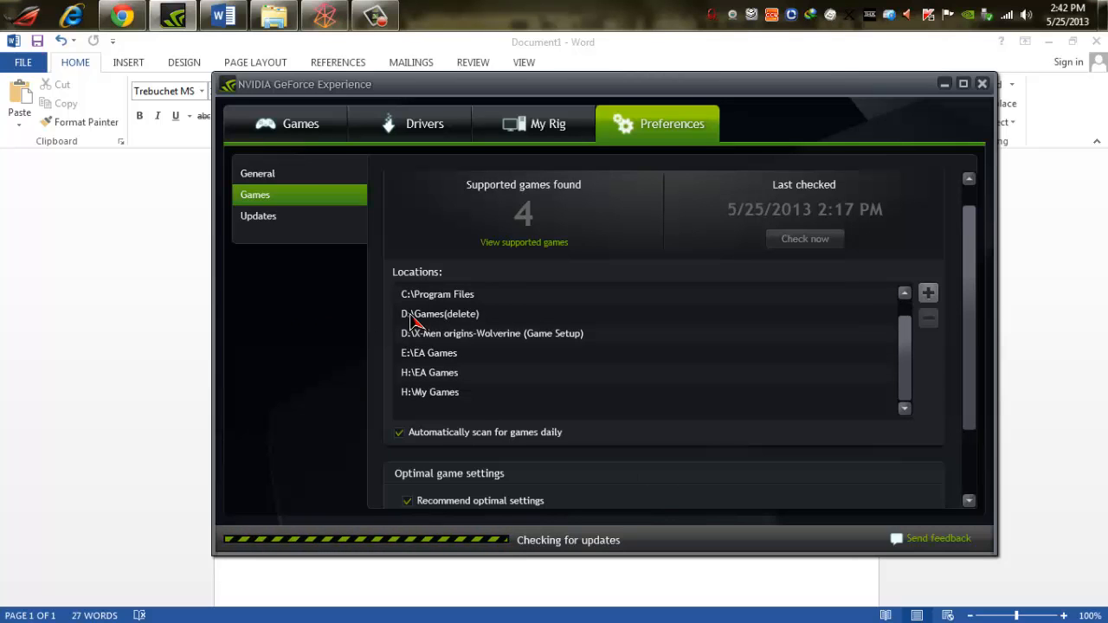
View optimal settings for Skyrim and Saints Row: The Third, then revisit My Rig
{"action": "left_click", "coordinate": [301, 123]}
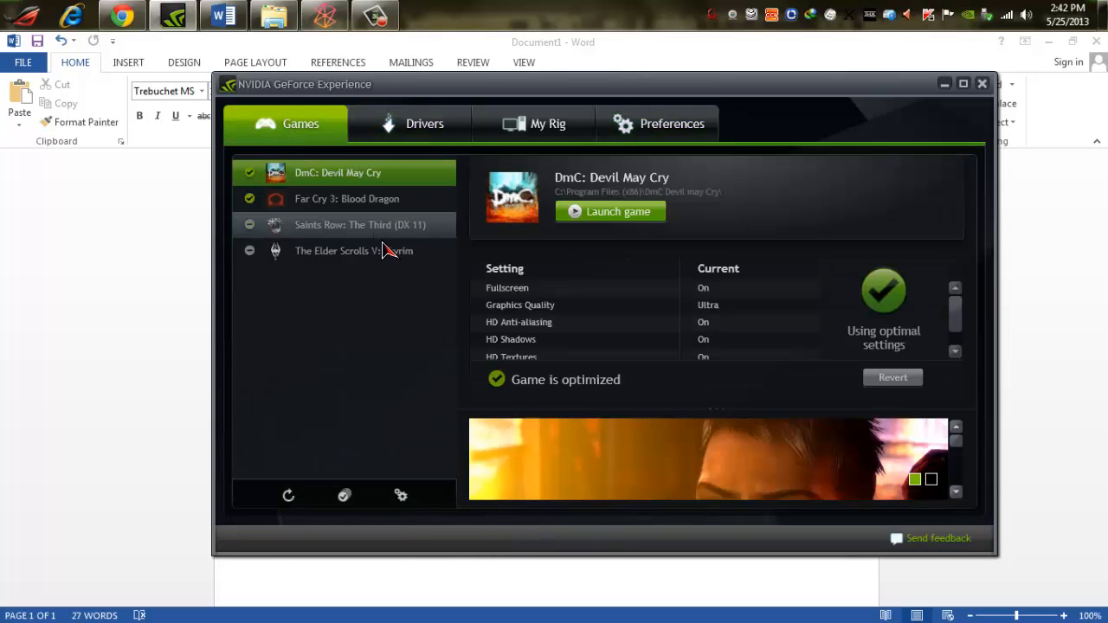
{"action": "left_click", "coordinate": [353, 250]}
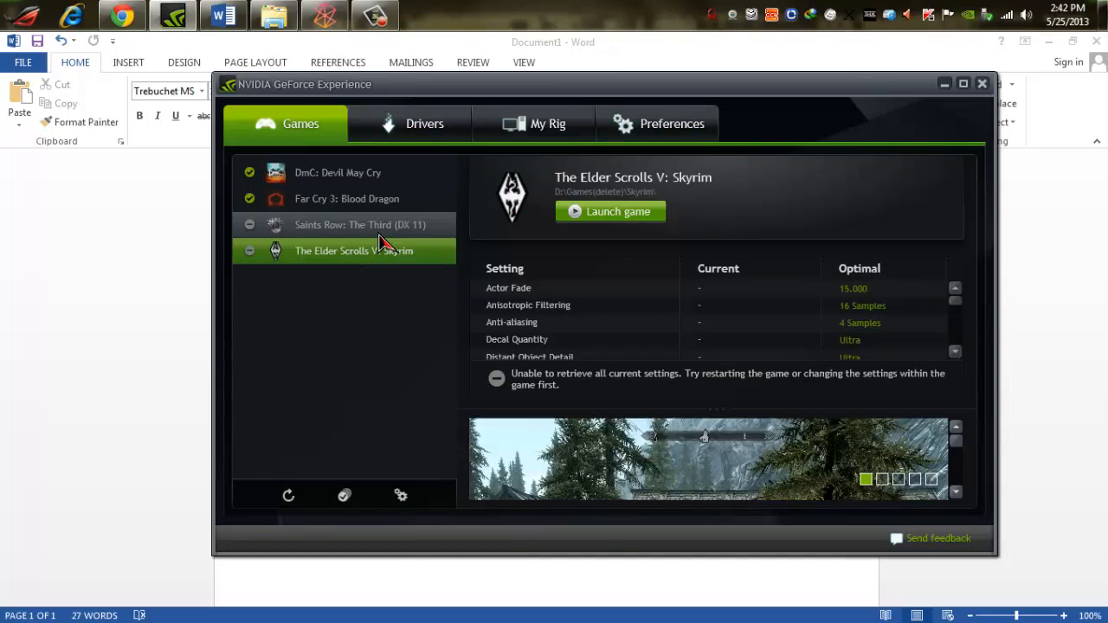
{"action": "left_click", "coordinate": [359, 224]}
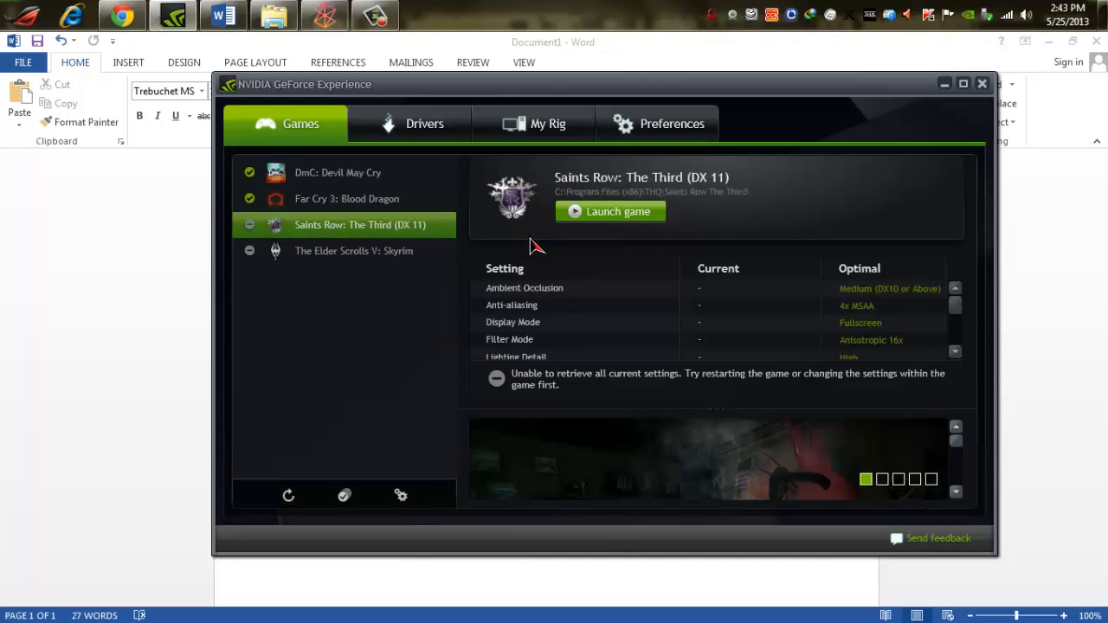
{"action": "mouse_move", "coordinate": [430, 158]}
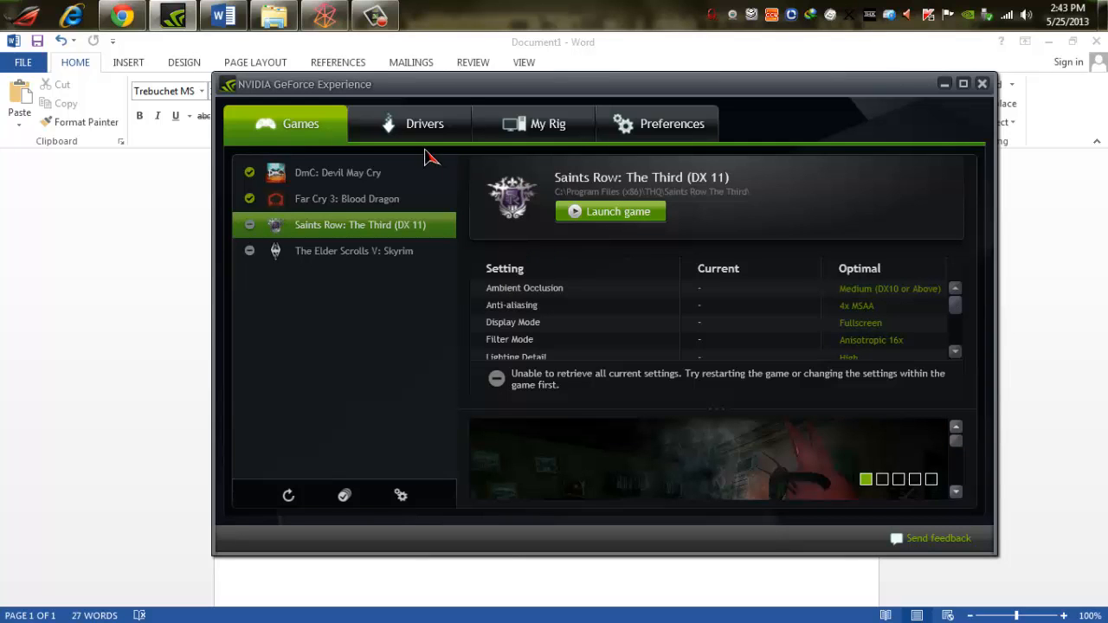
{"action": "left_click", "coordinate": [546, 124]}
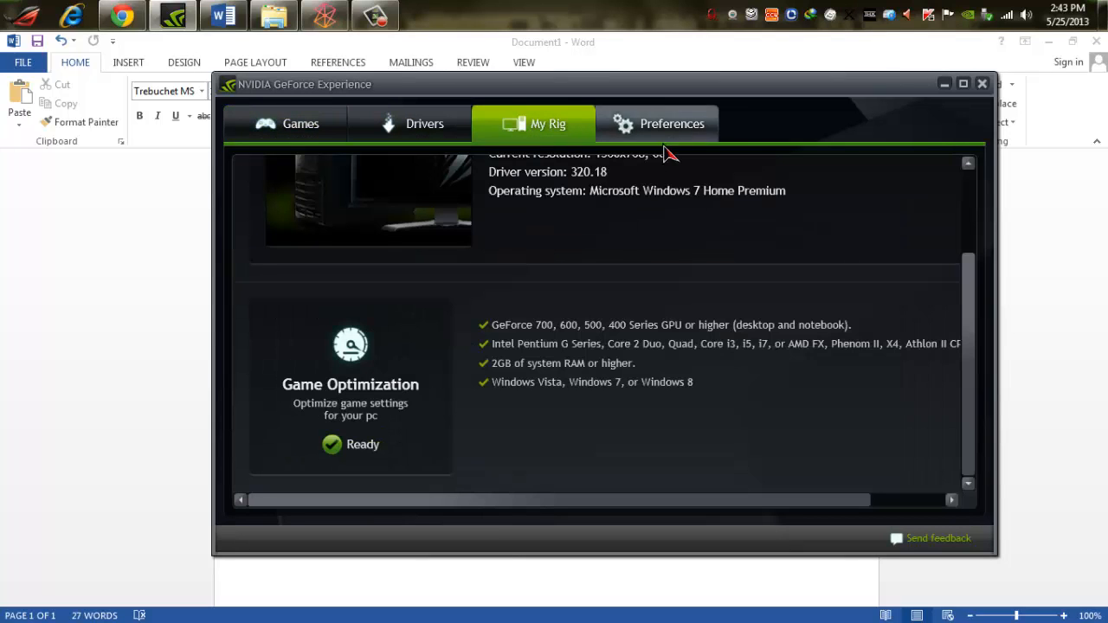
{"action": "left_click", "coordinate": [982, 83]}
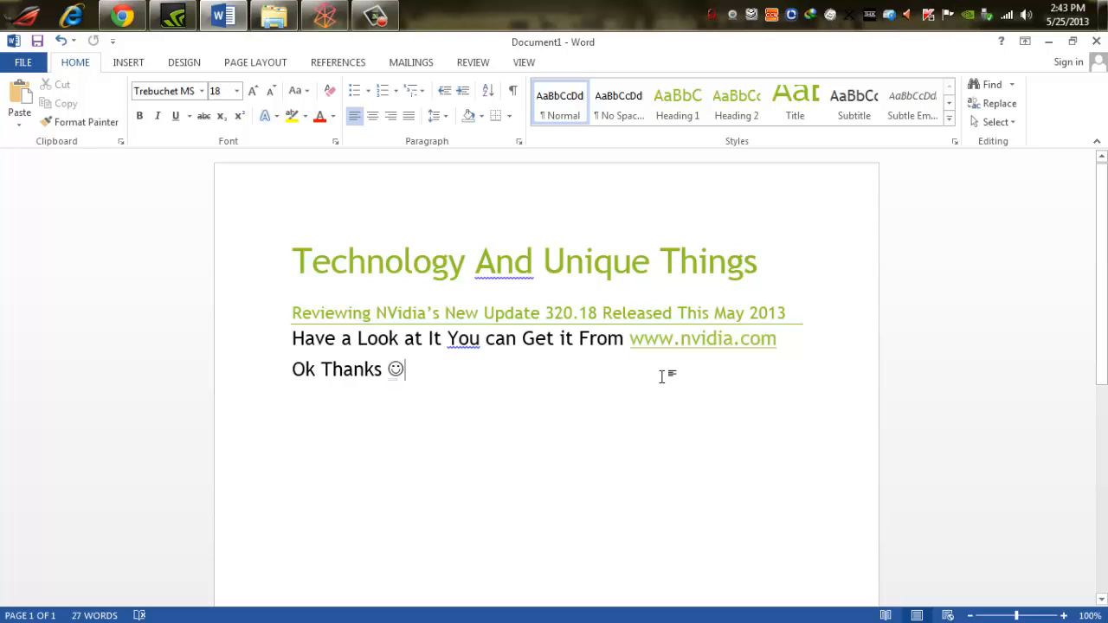
{"action": "mouse_move", "coordinate": [559, 234]}
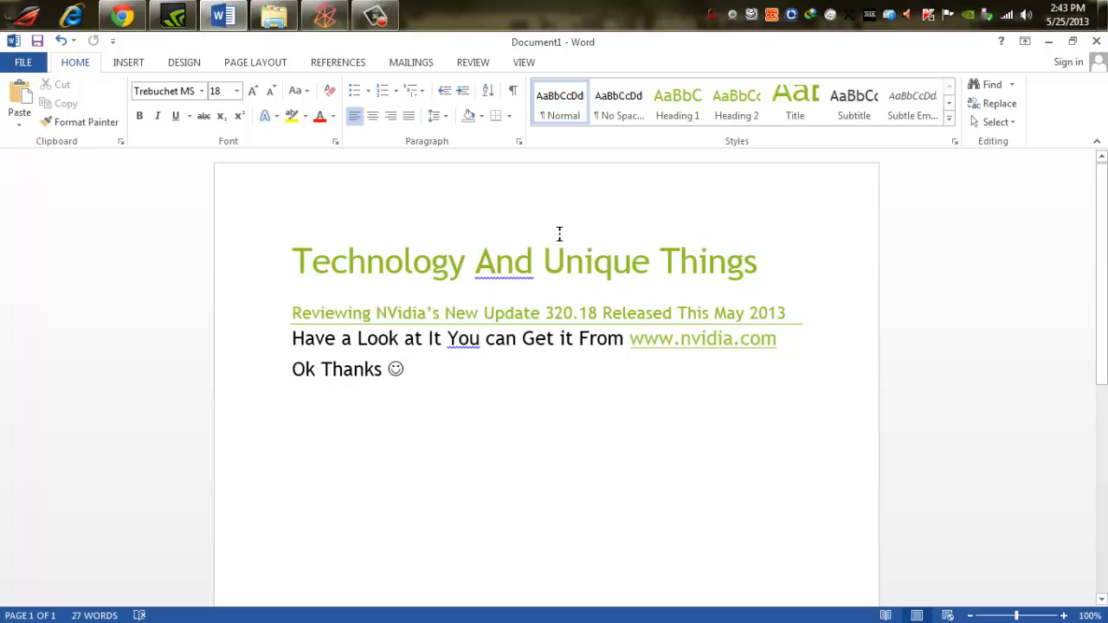
{"action": "mouse_move", "coordinate": [557, 233]}
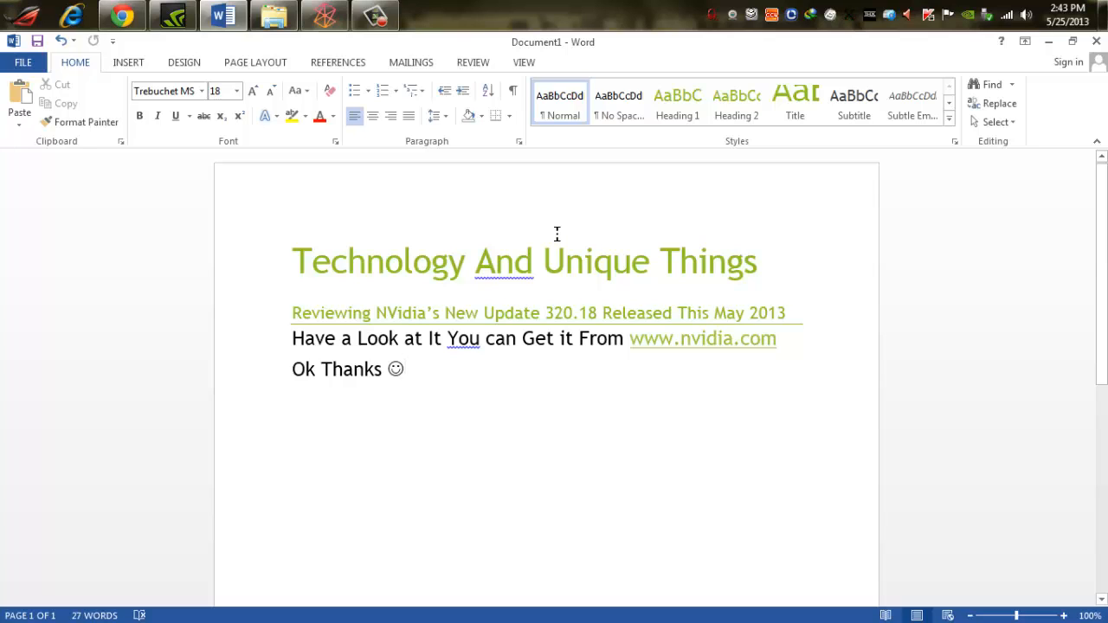
{"action": "left_click", "coordinate": [407, 368]}
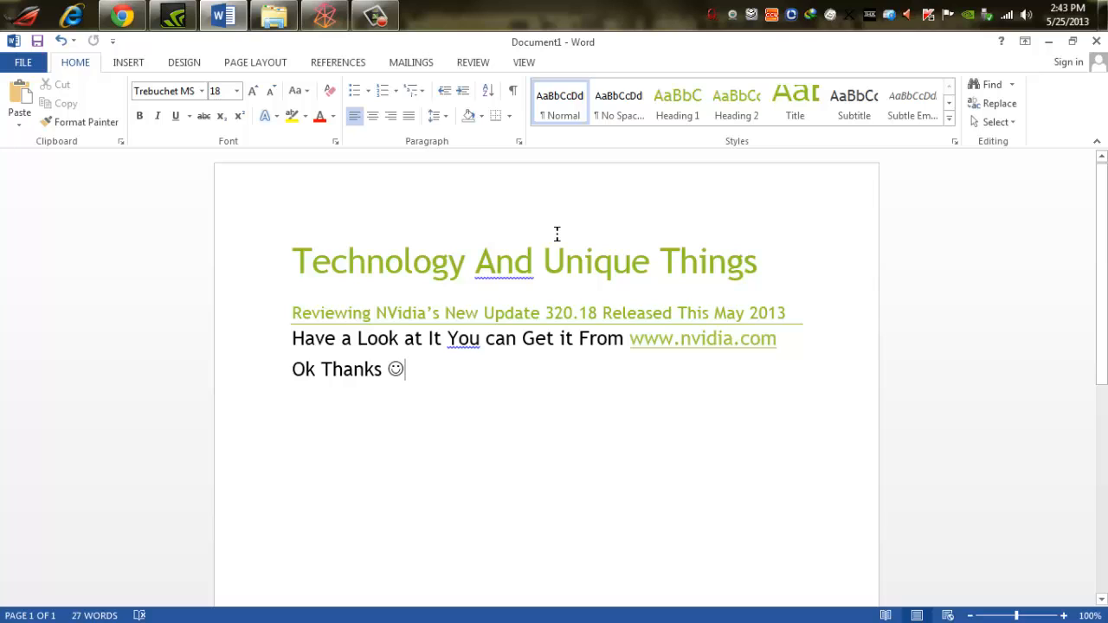